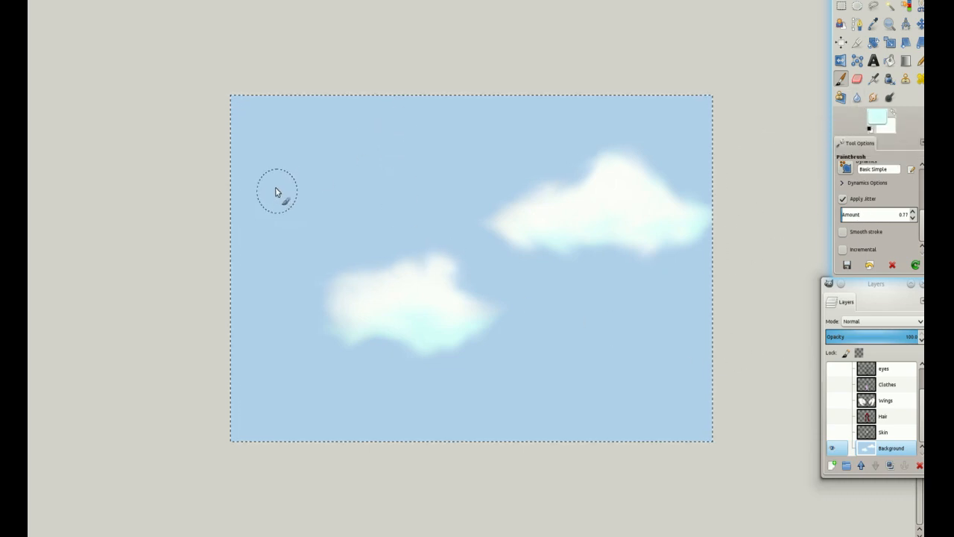
Paint a small fluffy white cloud in the upper-left sky on the Background layer.
click(274, 185)
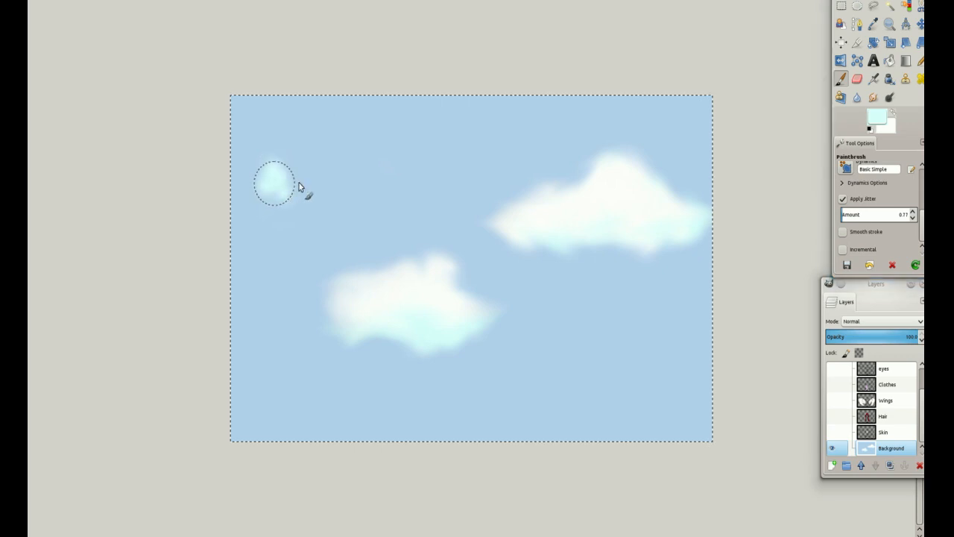
drag(274, 182, 337, 188)
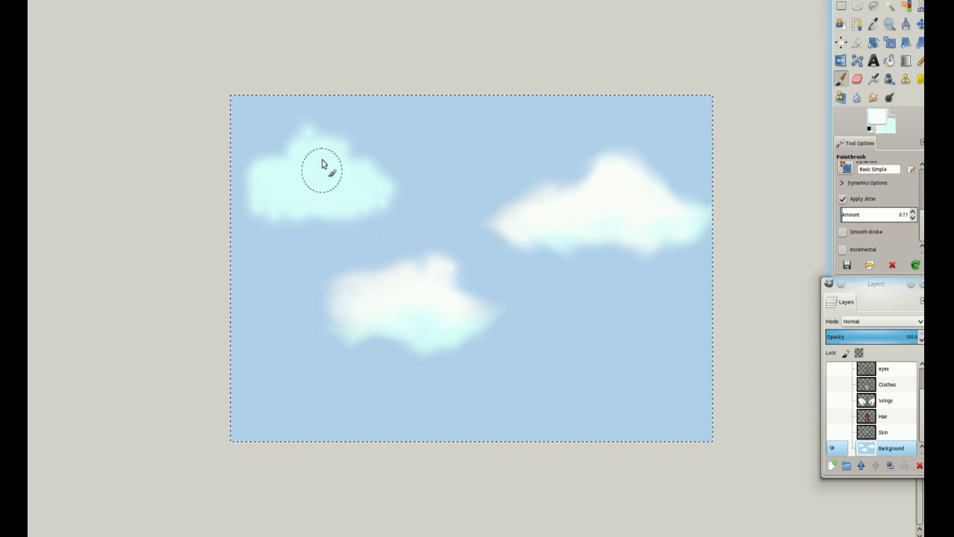
mouse_move(335, 151)
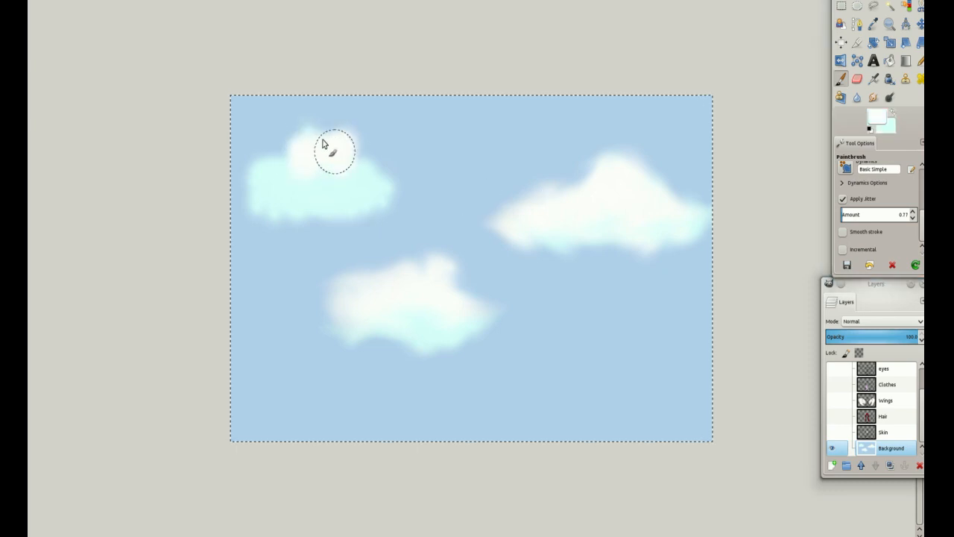
Build up the upper-left cloud with more white so it billows upward, fuller and brighter.
drag(334, 152, 286, 185)
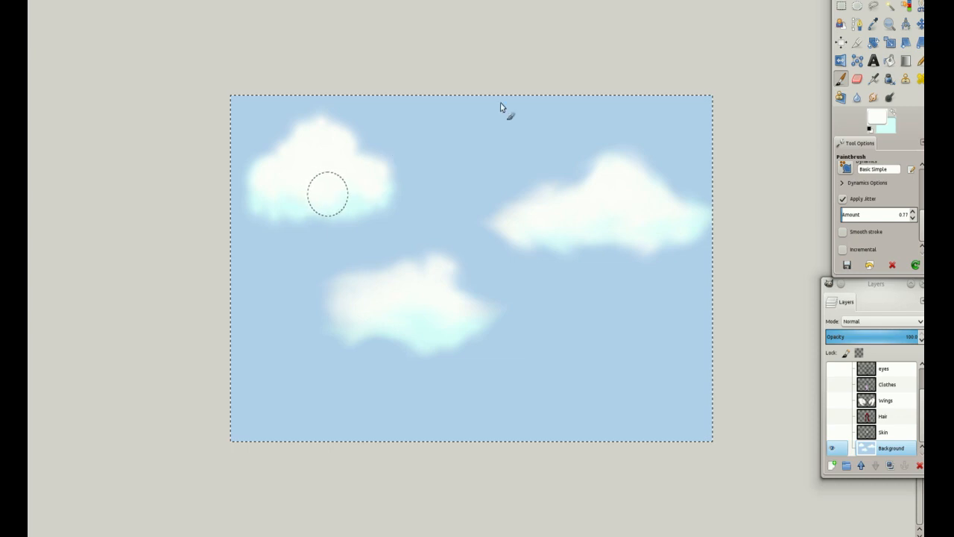
click(874, 99)
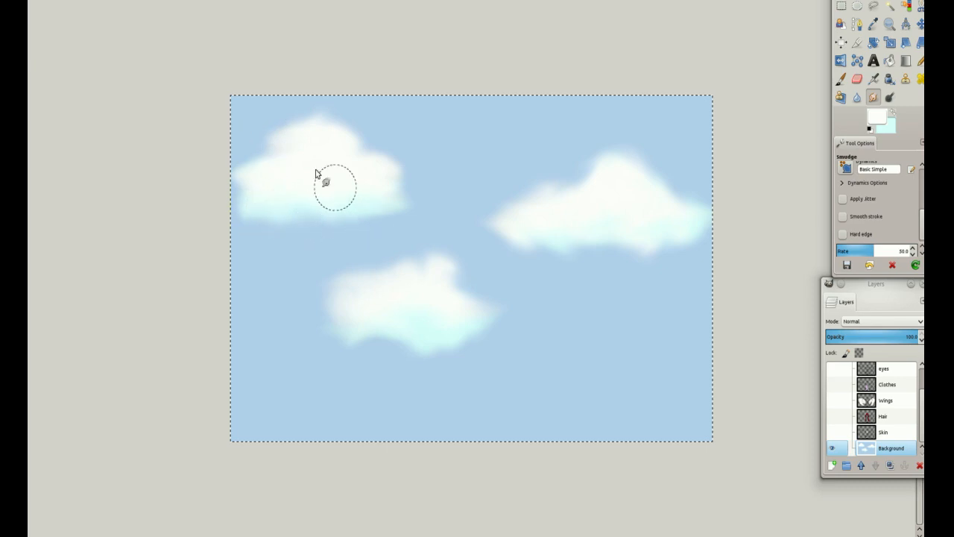
Soften the lower edge of the upper-left cloud into the surrounding sky.
drag(334, 185, 334, 227)
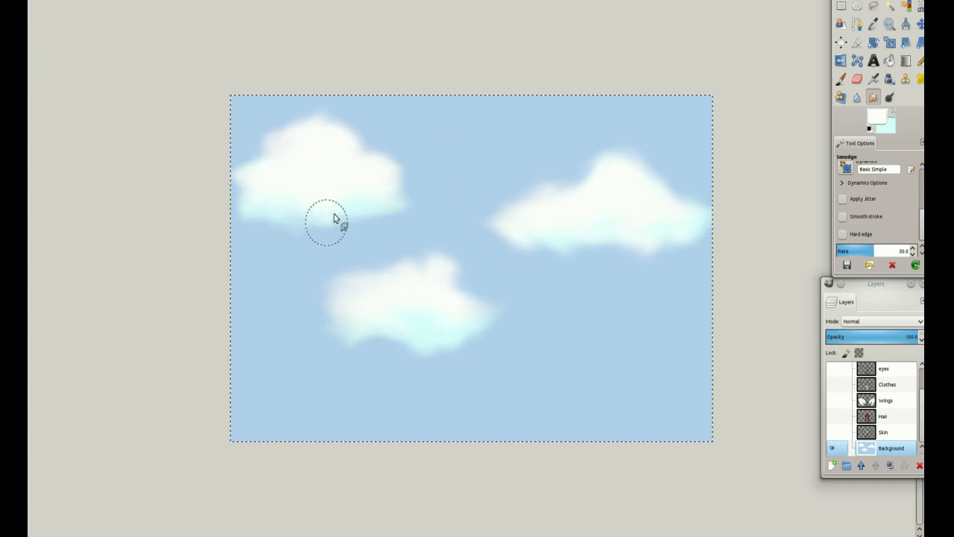
mouse_move(415, 248)
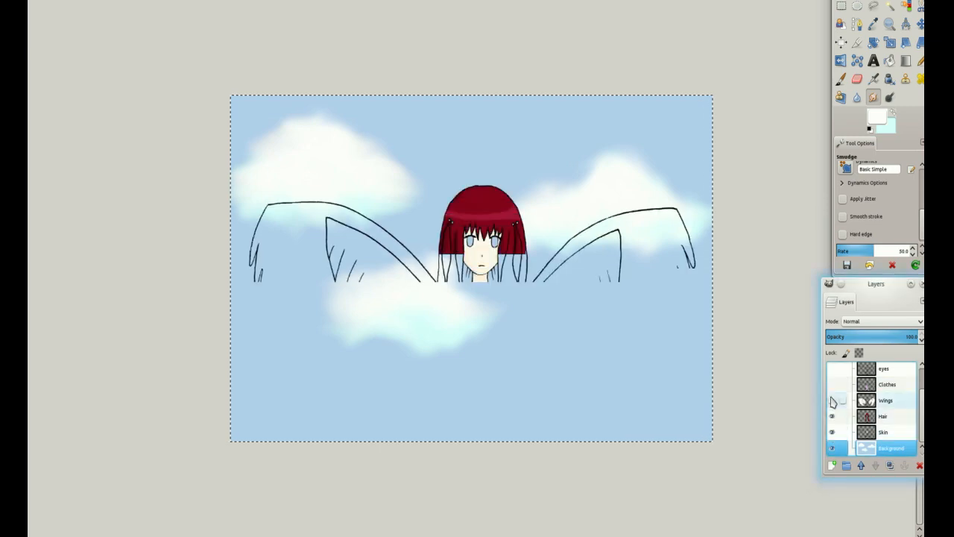
Show the angel's wings and Lineart layers so the full figure stands before the sky.
click(832, 400)
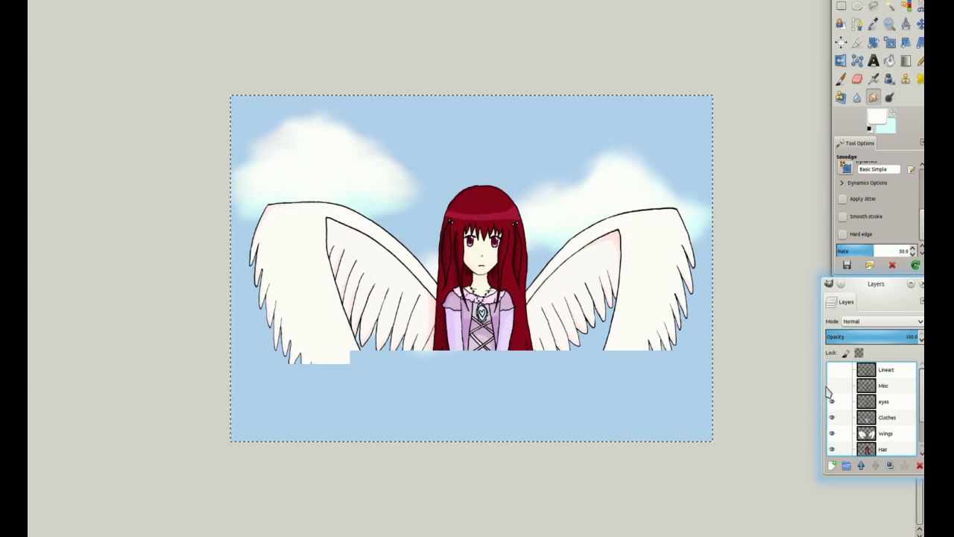
click(832, 370)
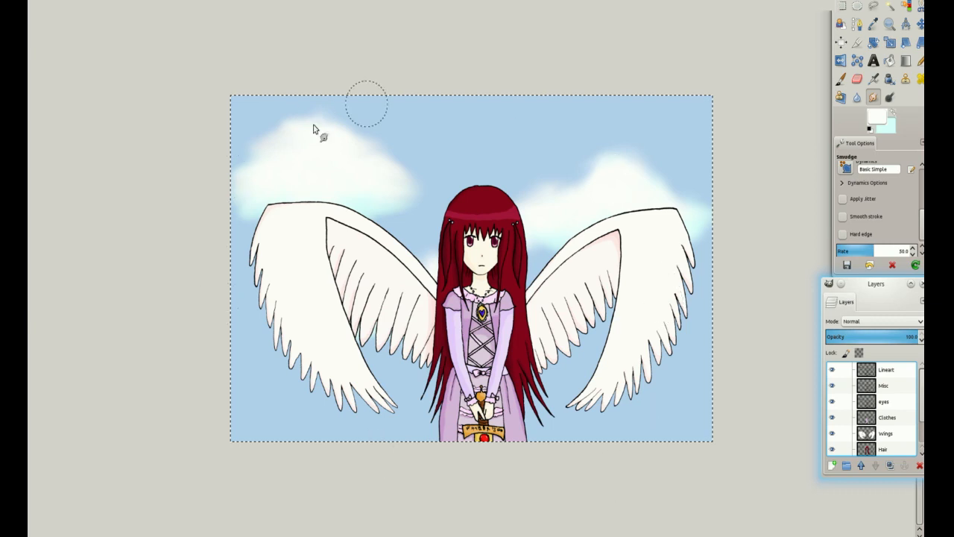
mouse_move(803, 366)
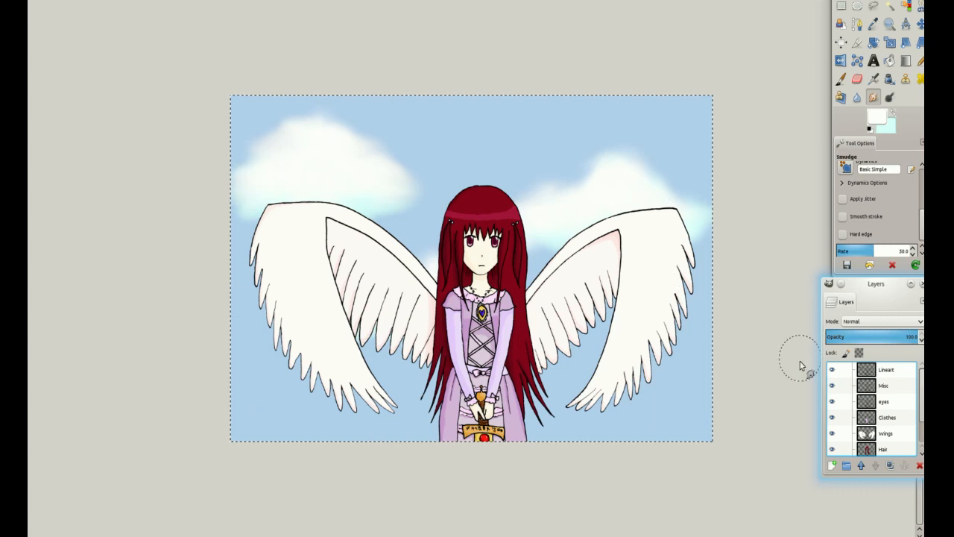
mouse_move(748, 337)
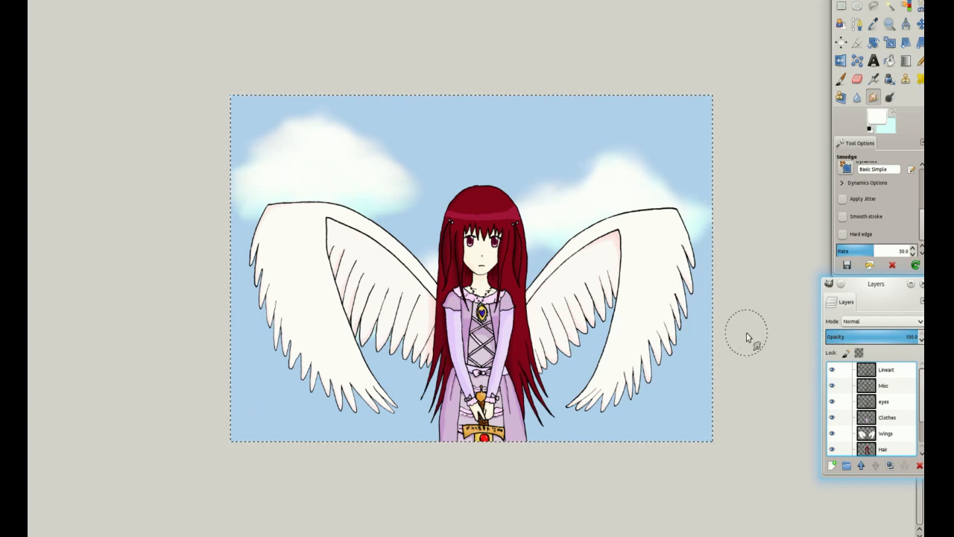